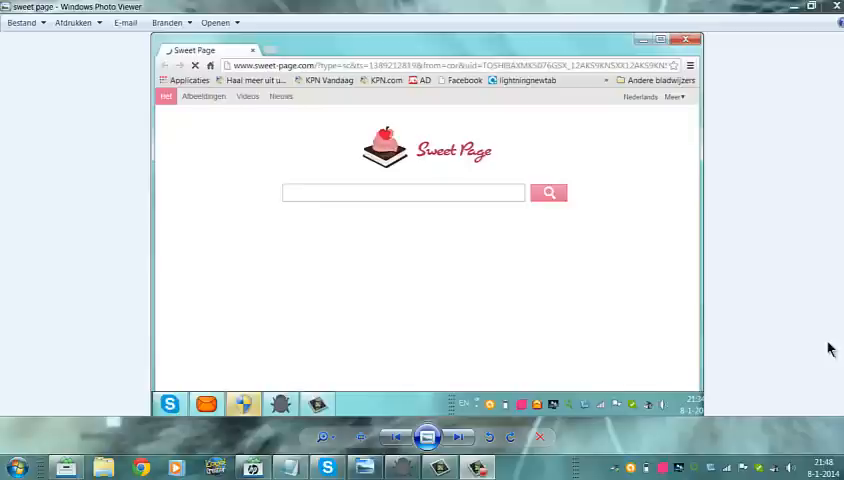
mouse_move(732, 354)
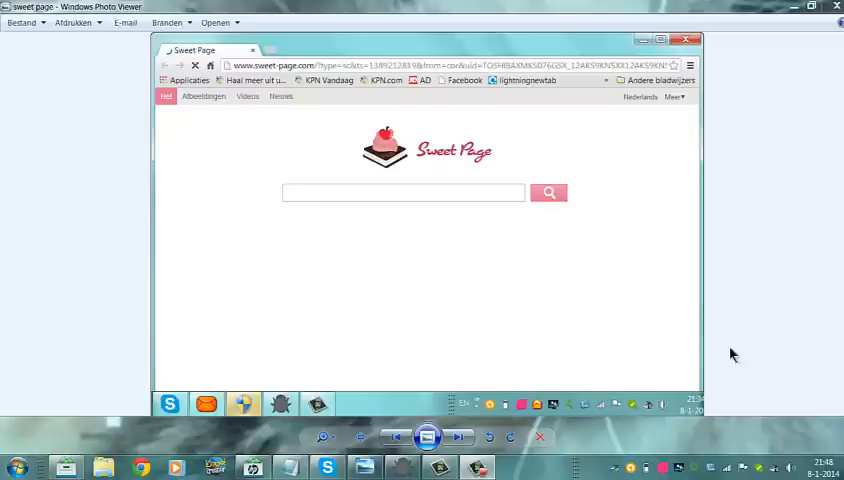
- Launch AdwCleaner over the Sweet Page hijacked-homepage screenshot
left_click(402, 468)
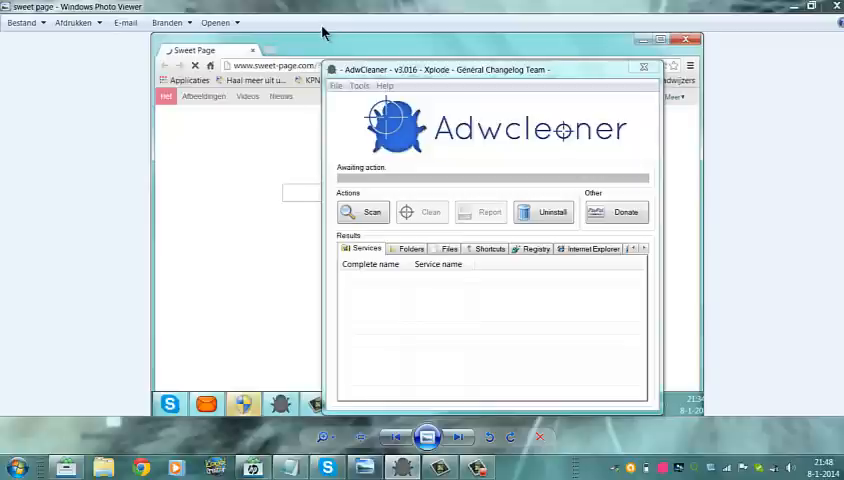
mouse_move(368, 158)
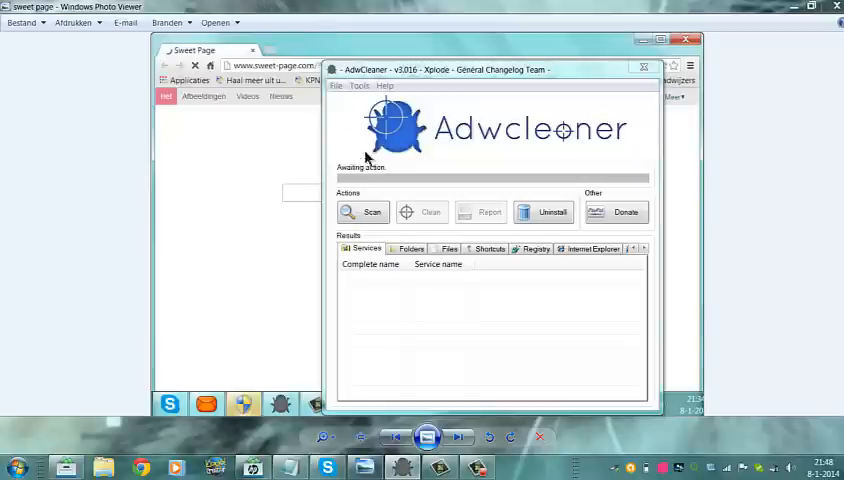
- Scan the computer for adware until detected items show as Pending
left_click(362, 212)
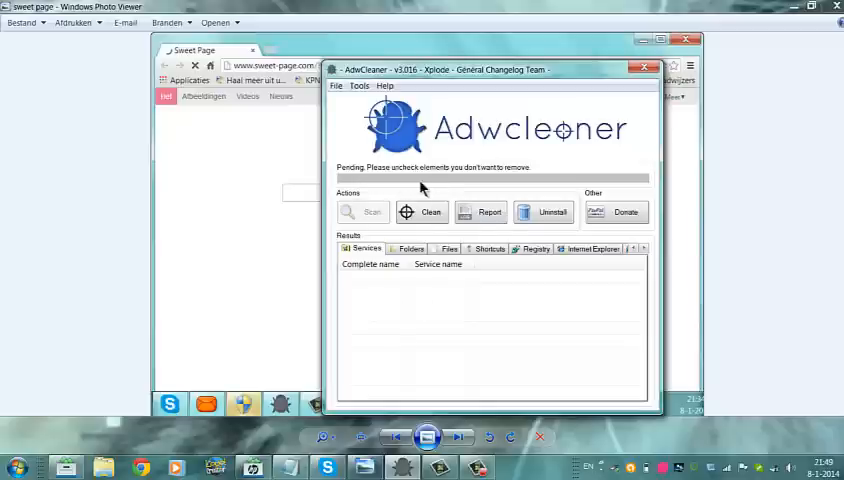
mouse_move(420, 312)
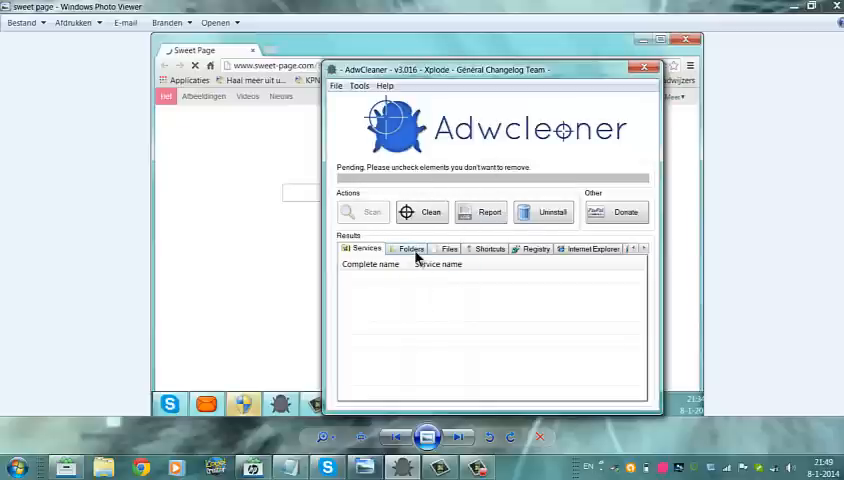
mouse_move(416, 346)
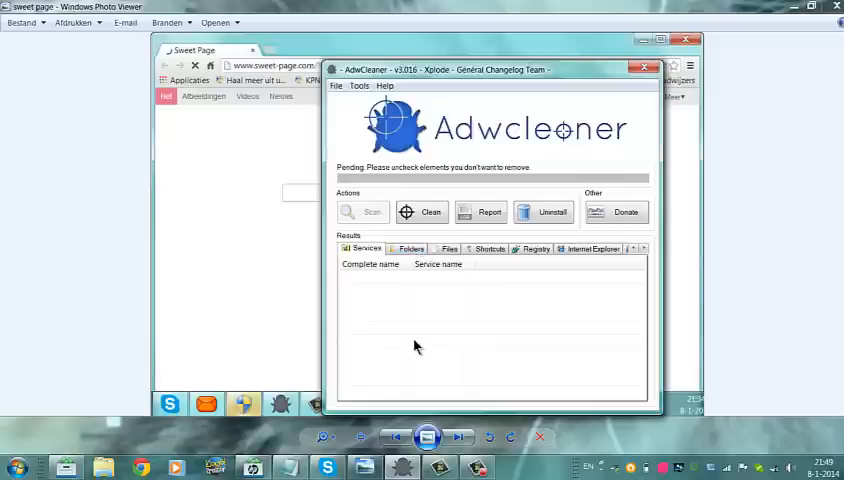
mouse_move(424, 228)
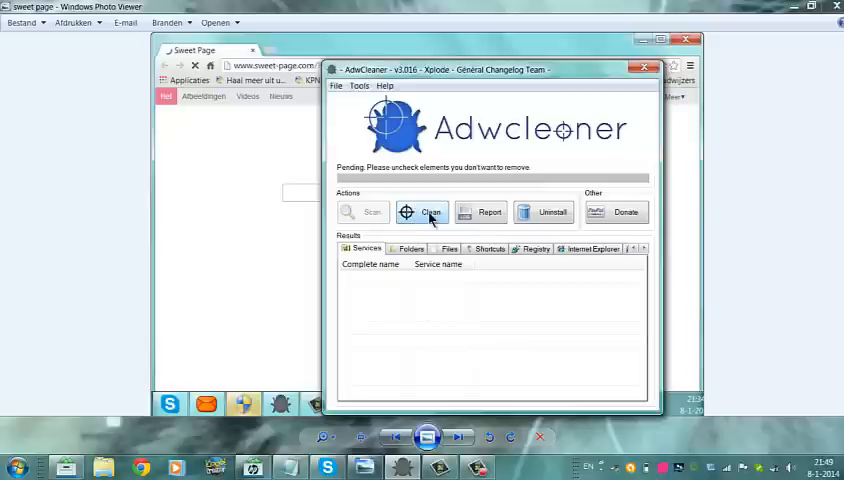
- Clean the detected adware, acknowledging the Closing programs warning
left_click(424, 212)
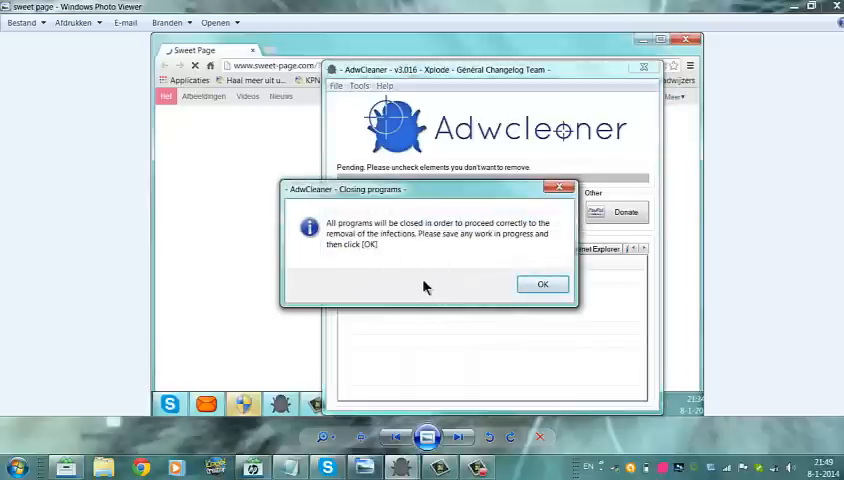
mouse_move(390, 242)
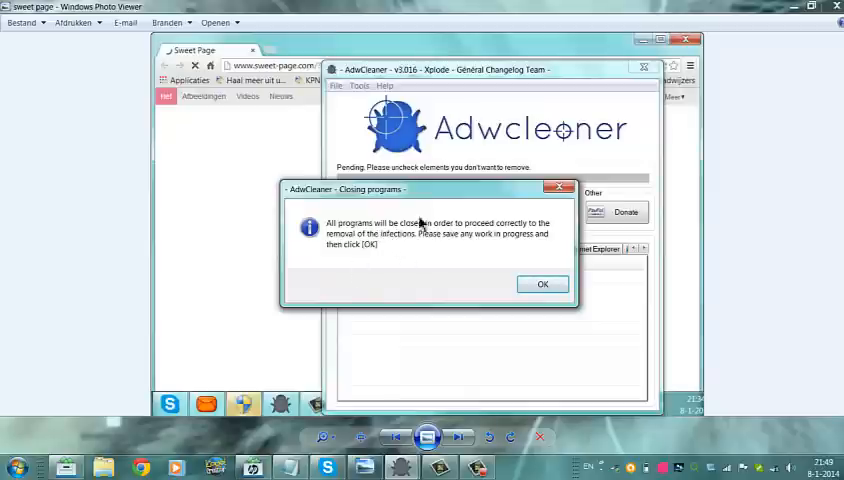
mouse_move(370, 196)
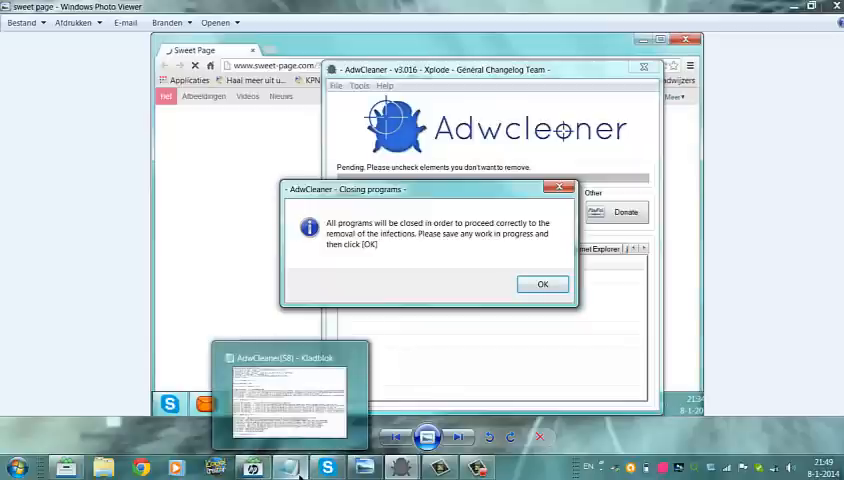
- Review the cleanup log in Notepad down to the Internet Explorer, Firefox and Chrome sections
left_click(542, 284)
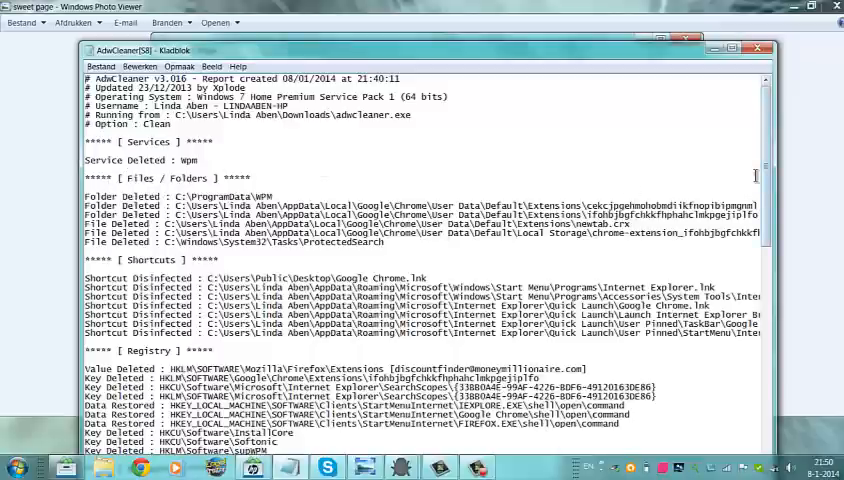
scroll("down", 3)
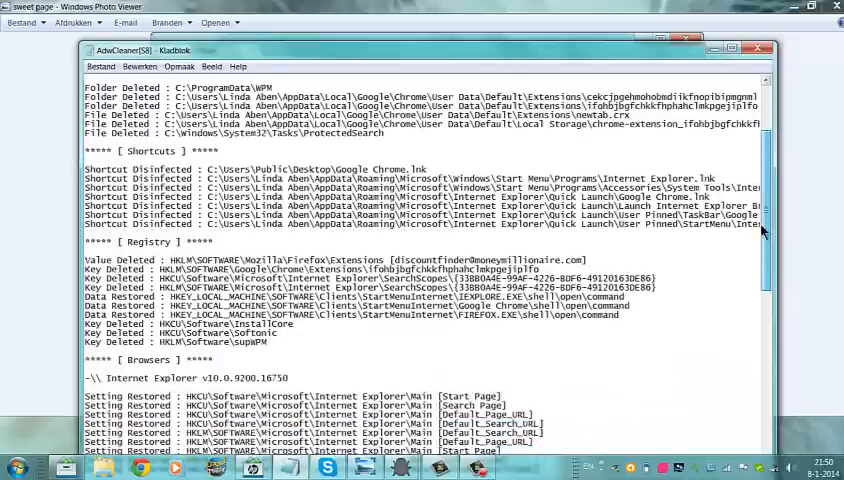
scroll("down", 3)
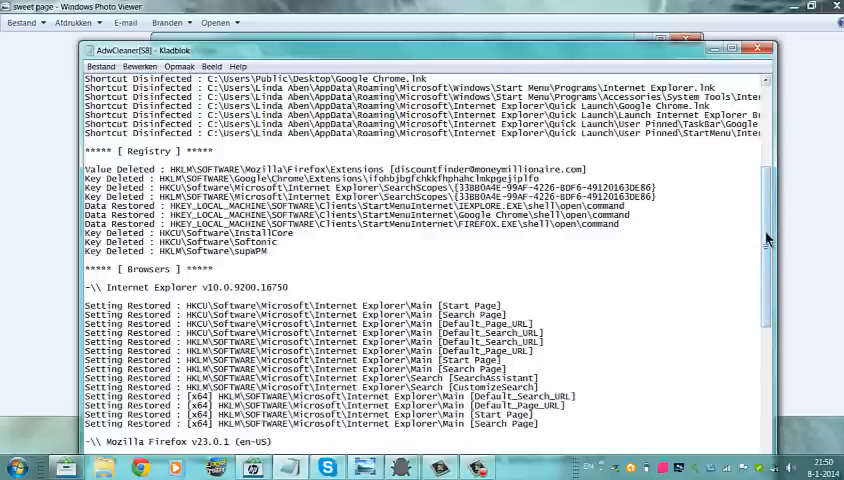
scroll("down", 3)
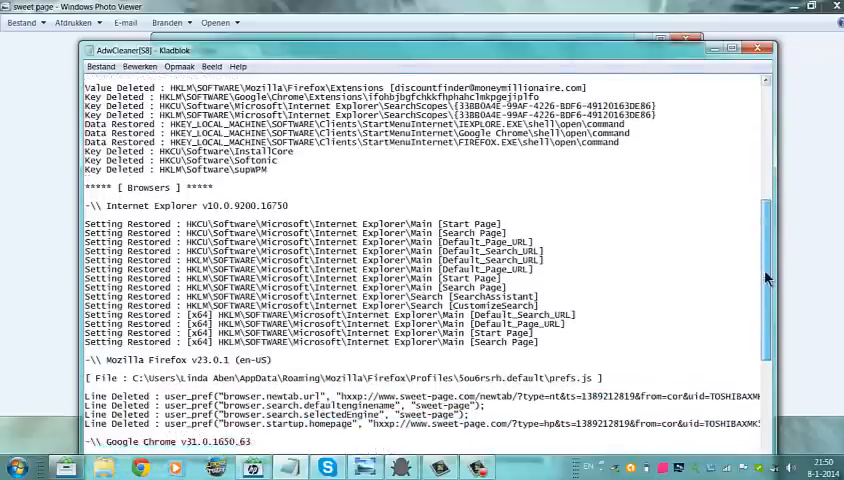
scroll("down", 3)
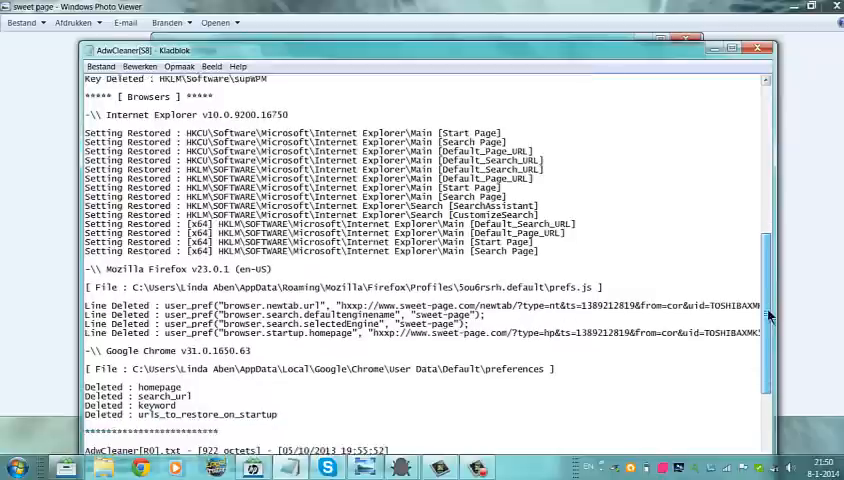
scroll("down", 3)
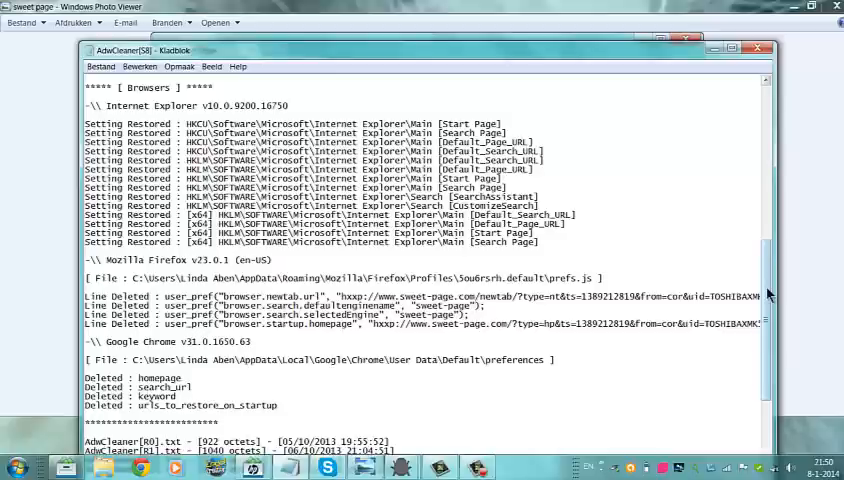
scroll("down", 3)
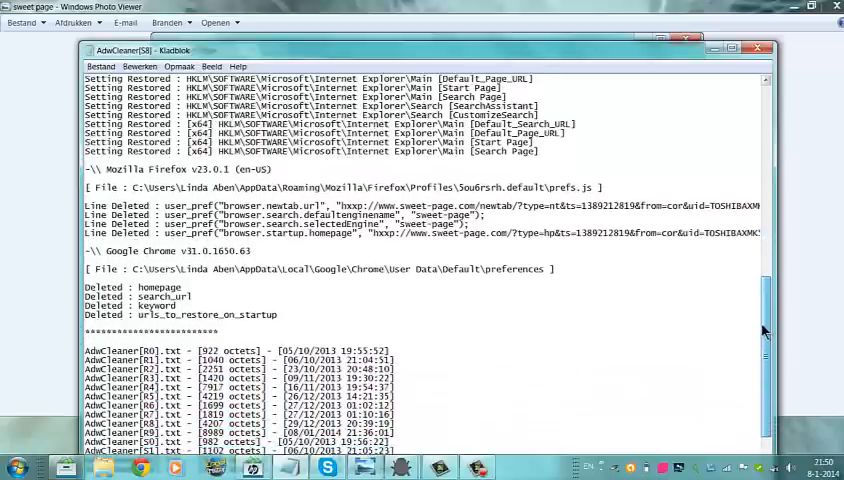
scroll("down", 3)
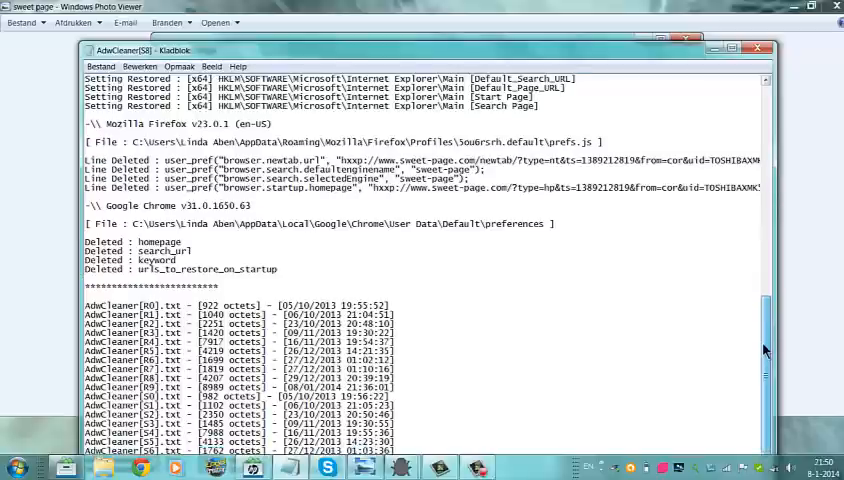
scroll("down", 3)
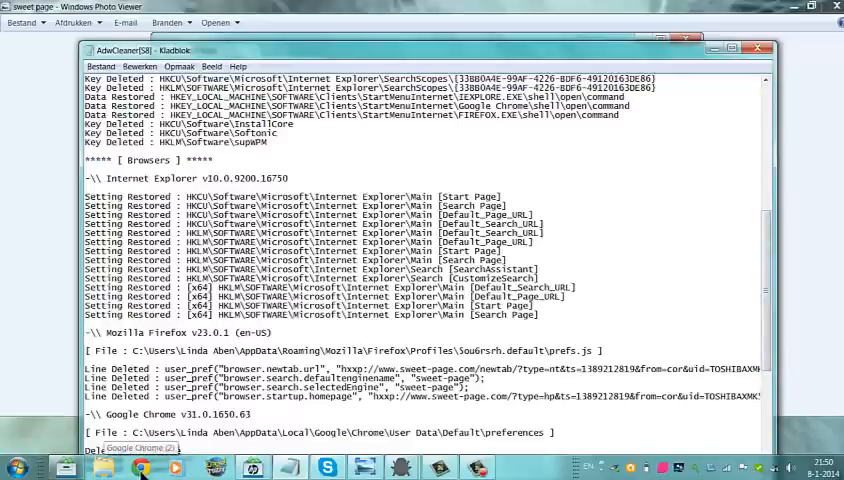
- Search Google in Chrome for 'adw cleaner' to list its download sites
left_click(140, 468)
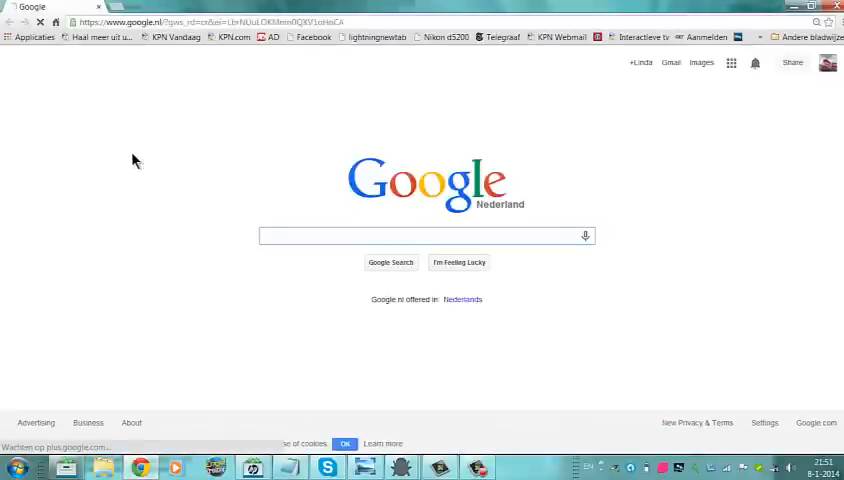
mouse_move(174, 116)
type("adw cleaner")
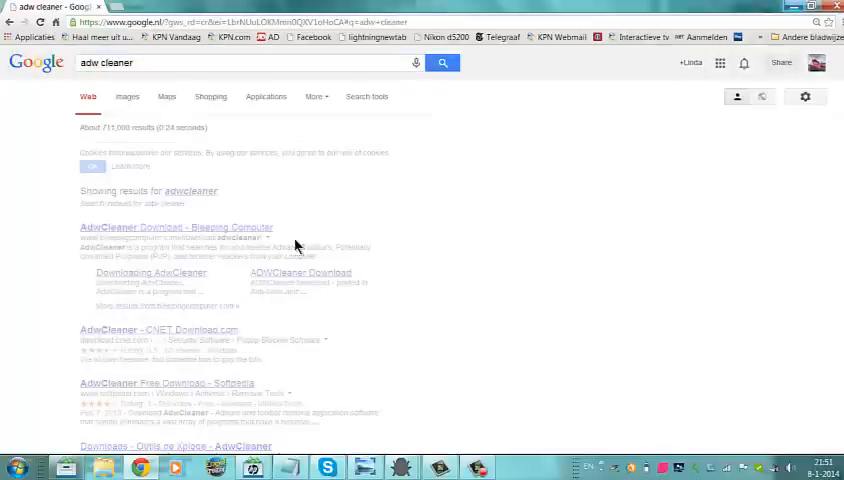
right_click(296, 246)
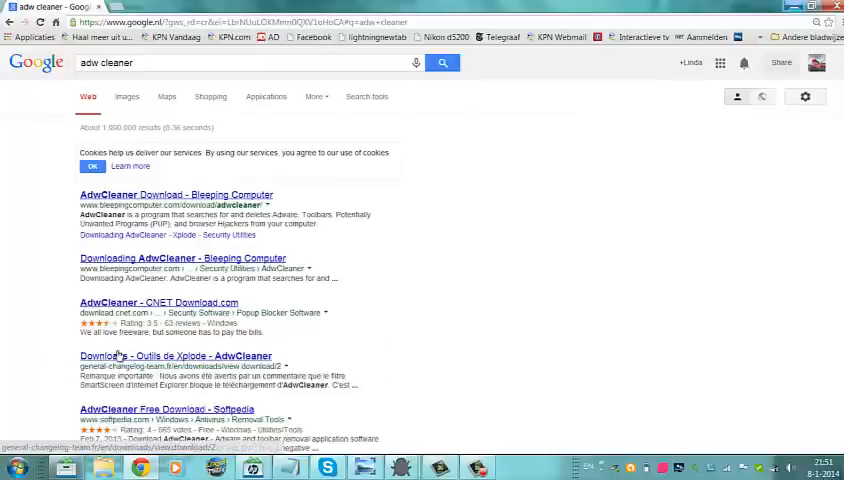
- Open the General Changelog Team AdwCleaner page and start the download from its details section
left_click(176, 356)
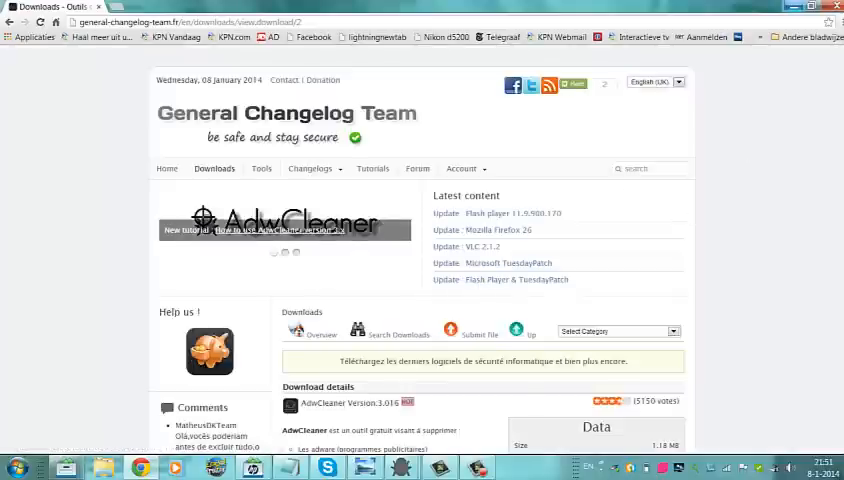
scroll("down", 3)
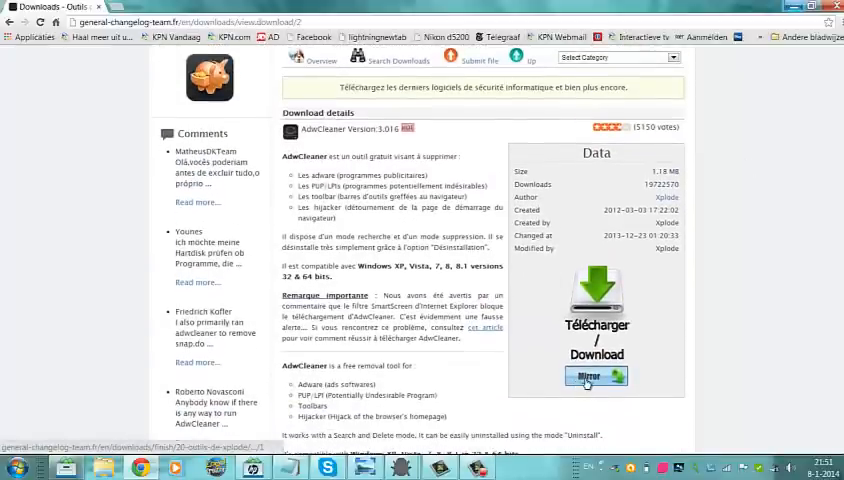
left_click(596, 376)
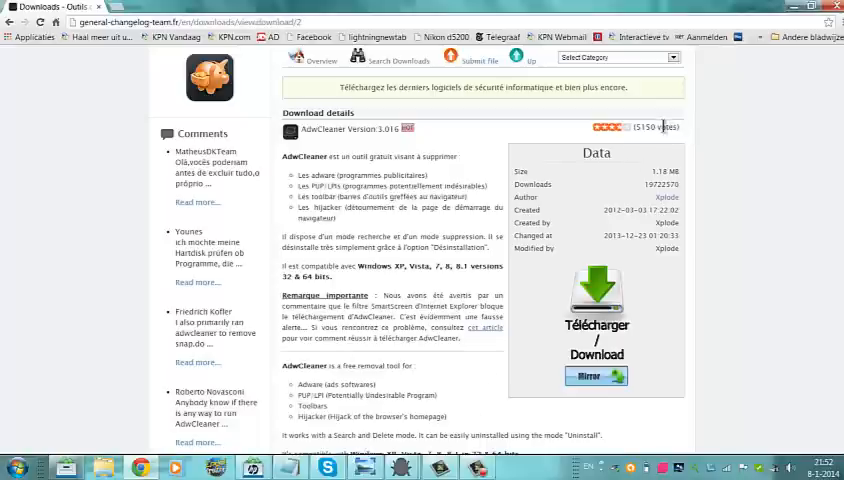
scroll("down", 3)
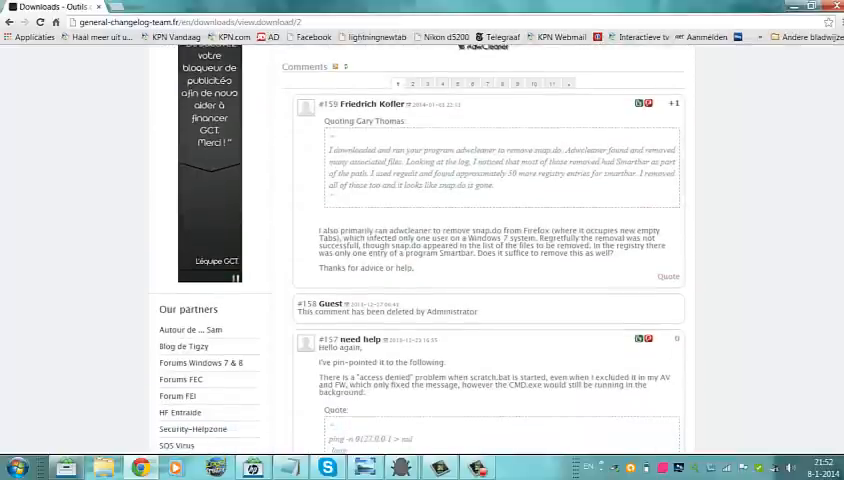
scroll("down", 3)
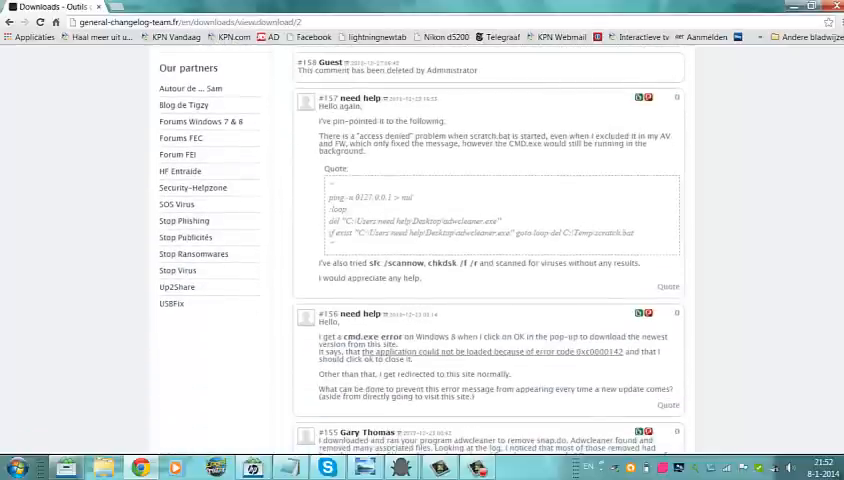
scroll("down", 3)
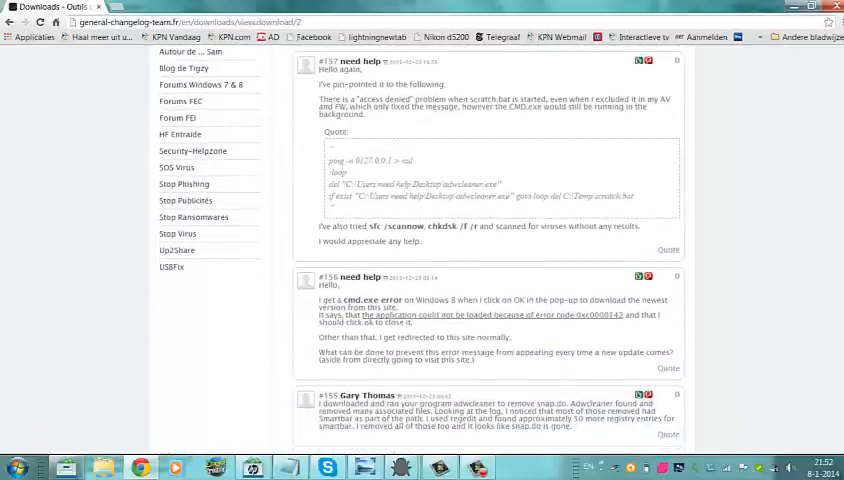
scroll("down", 3)
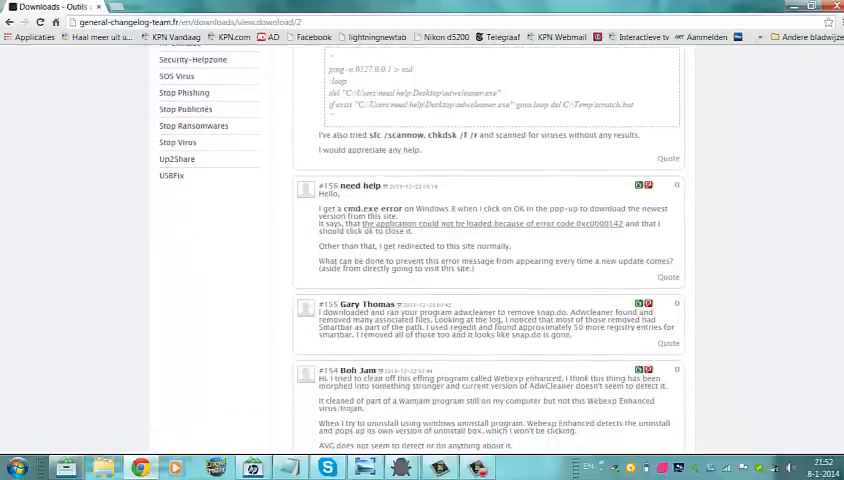
scroll("down", 3)
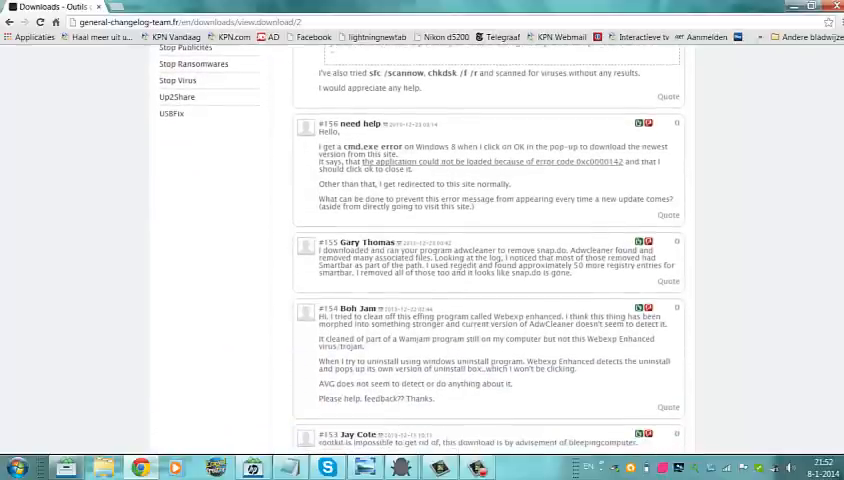
scroll("down", 3)
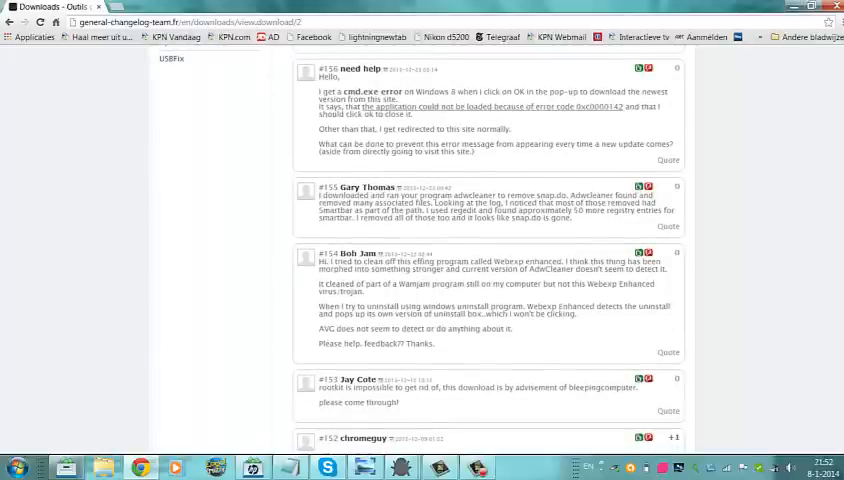
scroll("down", 3)
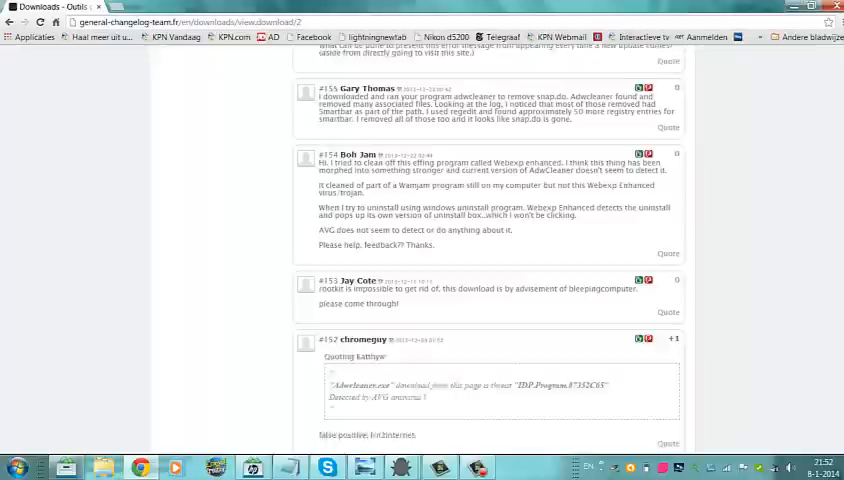
scroll("down", 3)
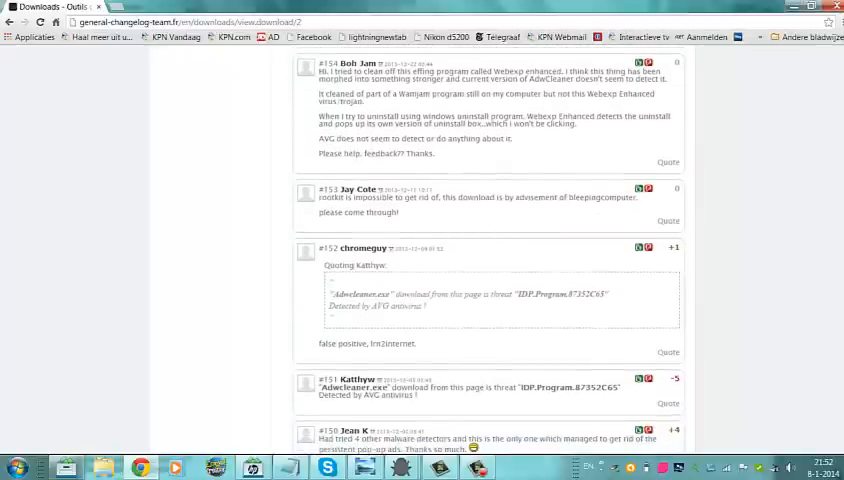
scroll("down", 3)
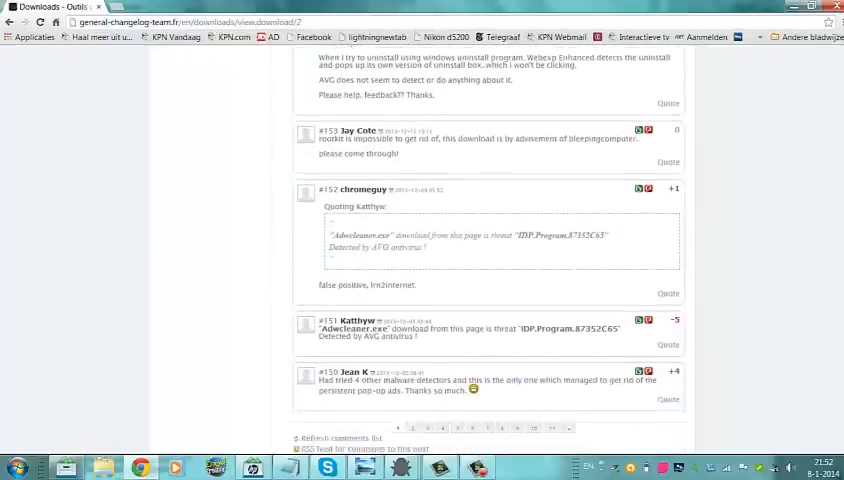
scroll("down", 3)
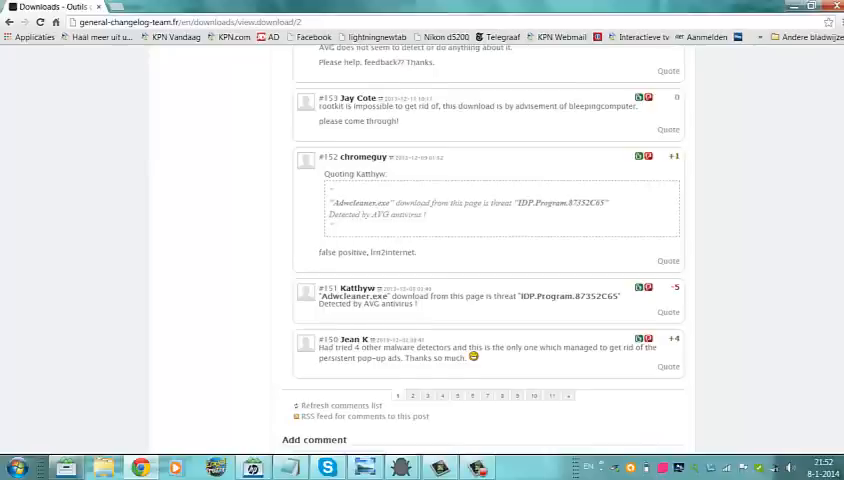
scroll("down", 3)
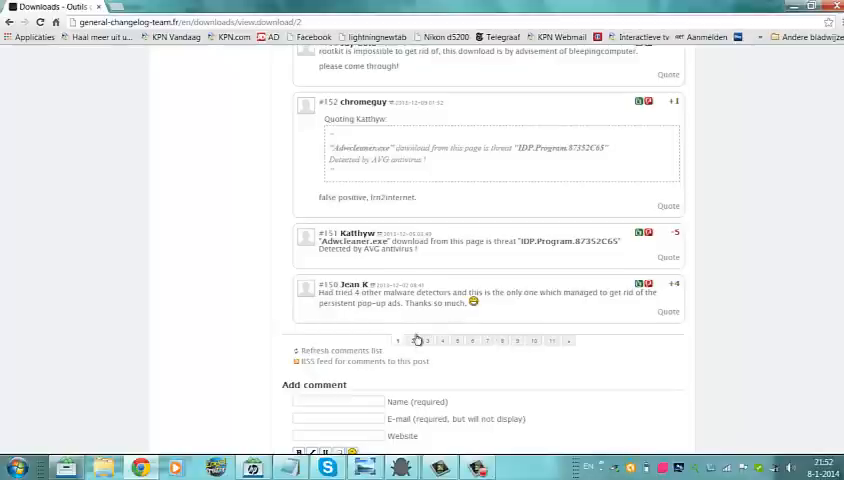
scroll("down", 3)
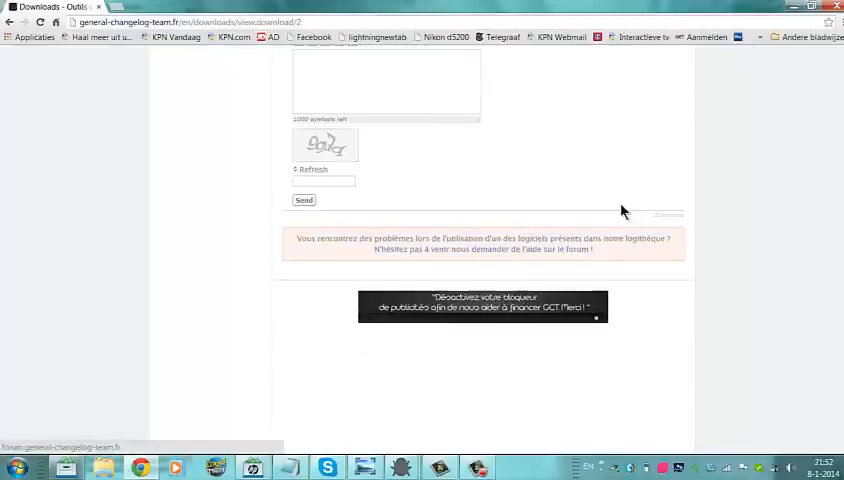